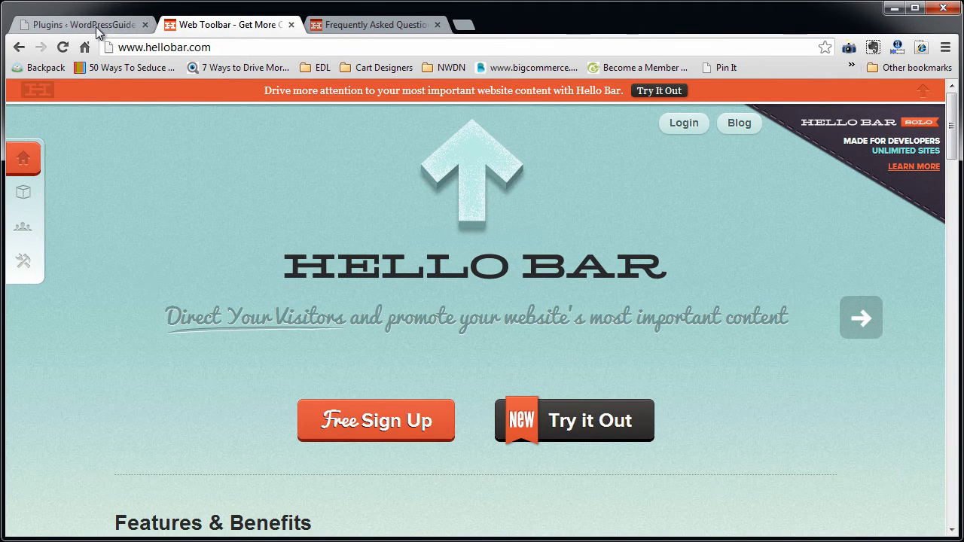
- Search the WordPress plugin directory for "hello bar" from the Add New plugins page
click(83, 24)
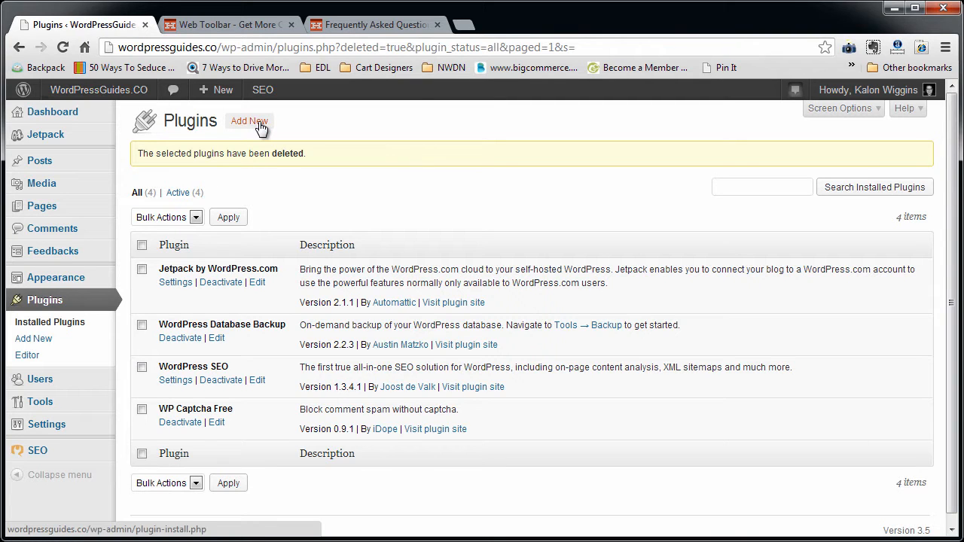
click(249, 121)
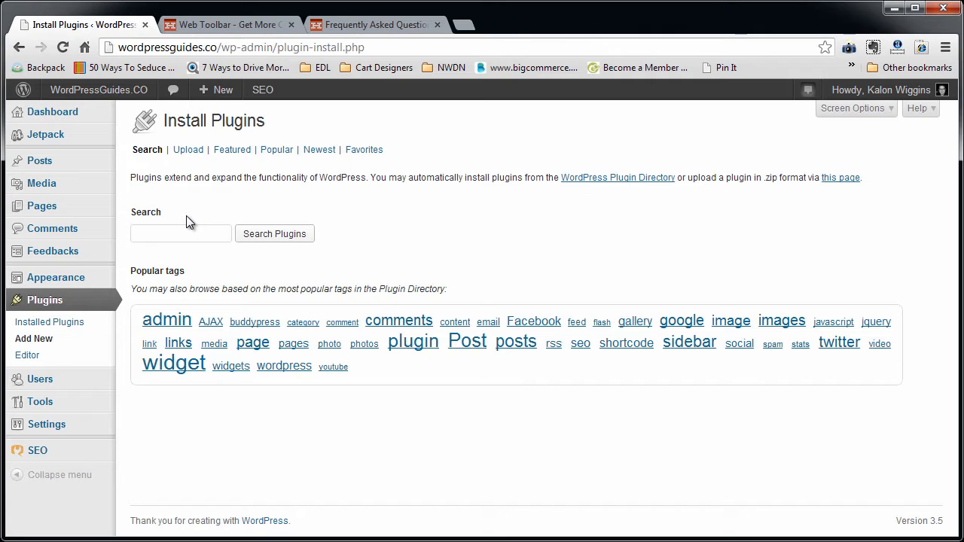
text(hel)
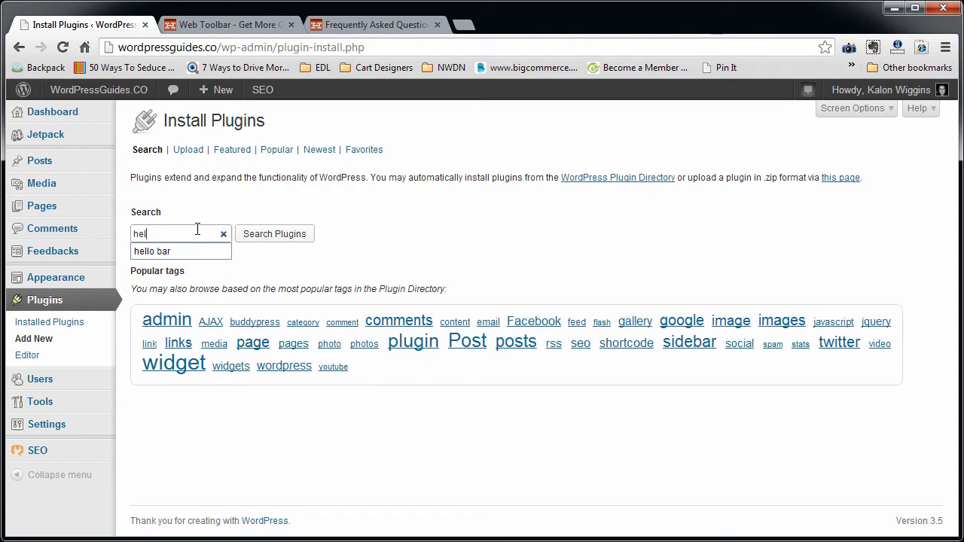
click(152, 250)
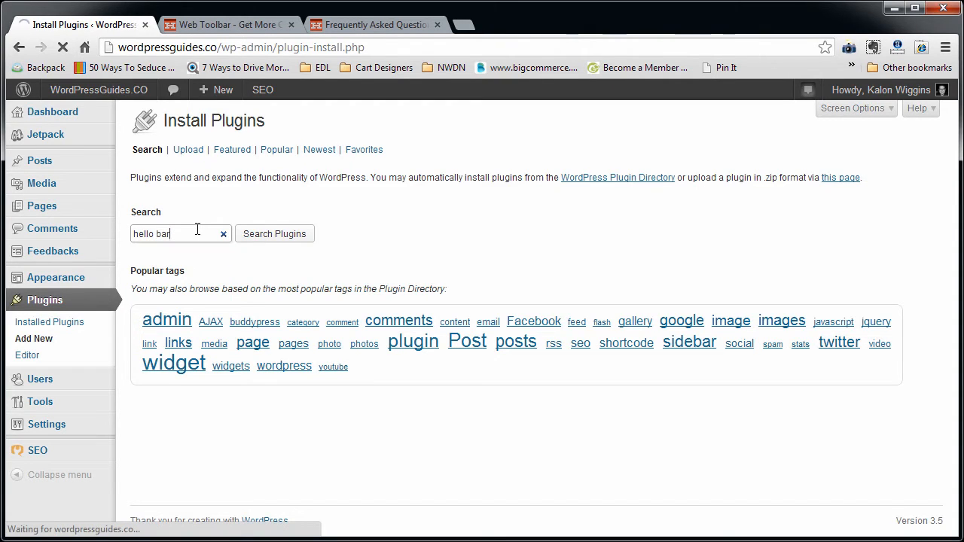
- Install The Hello Bar plugin from the search results, confirming the install
click(274, 234)
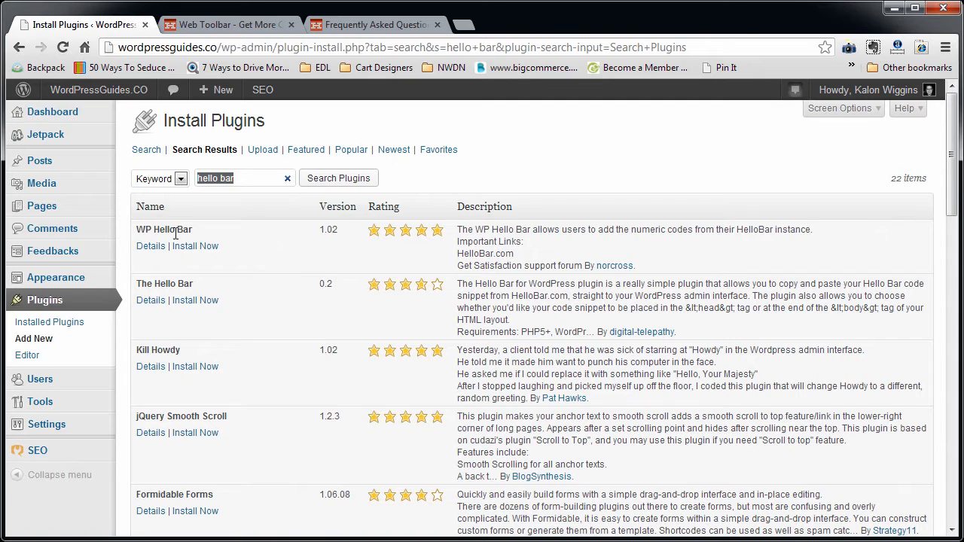
mouse_move(202, 292)
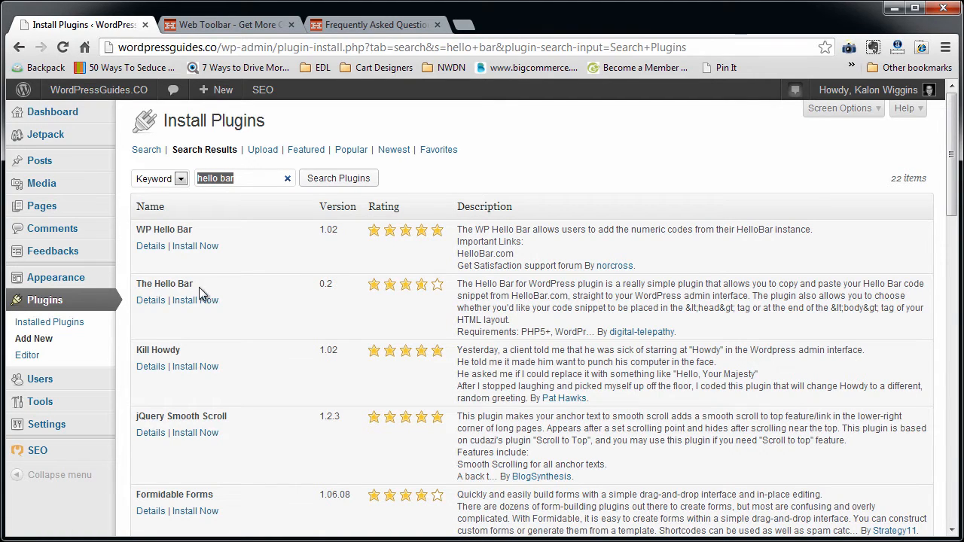
mouse_move(196, 301)
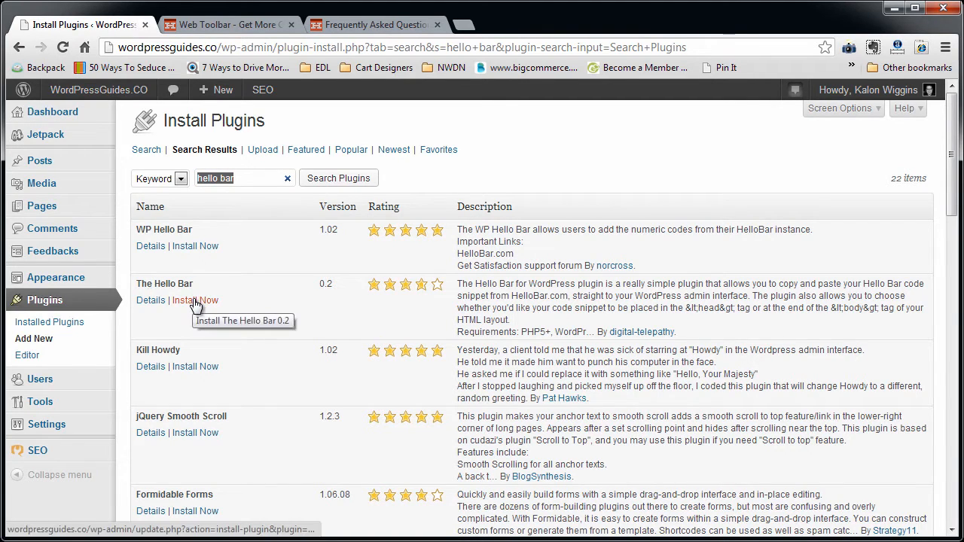
click(196, 301)
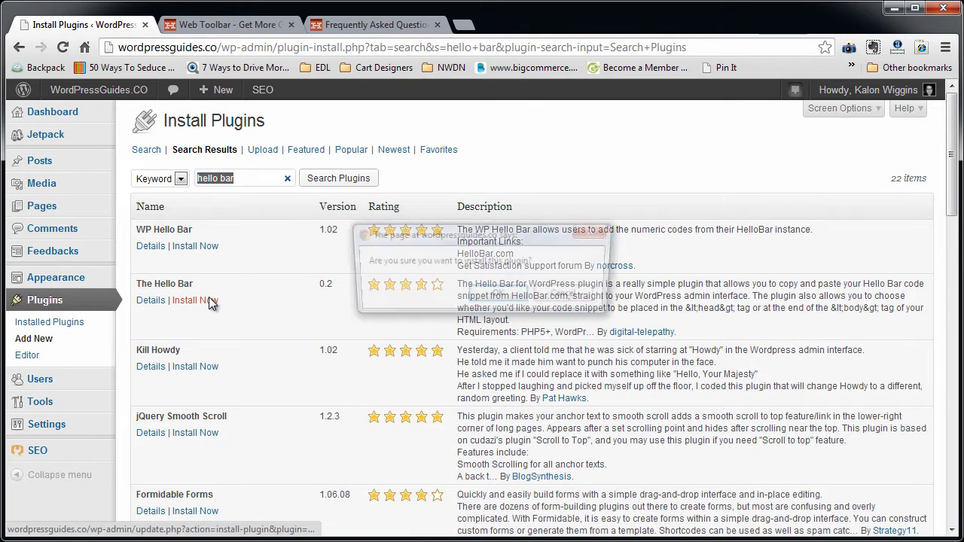
click(194, 302)
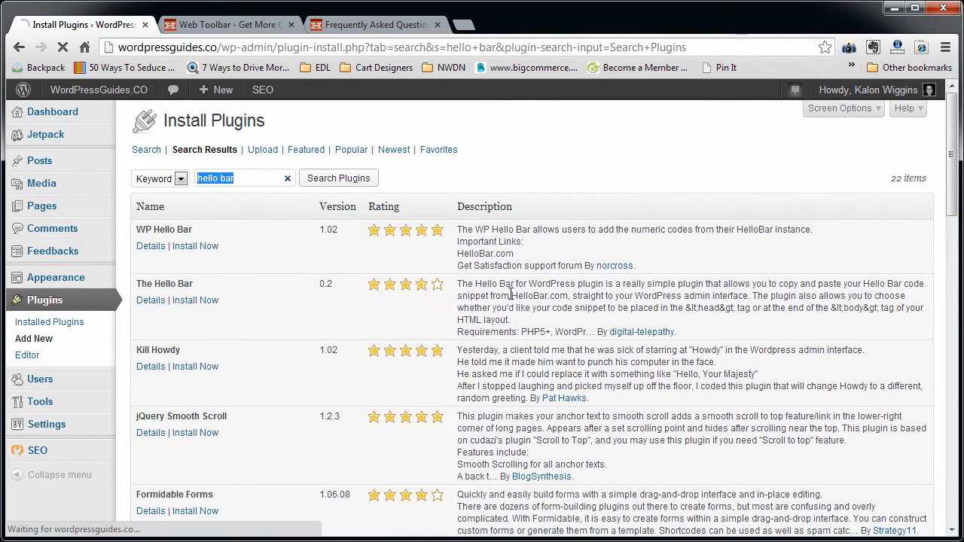
click(196, 300)
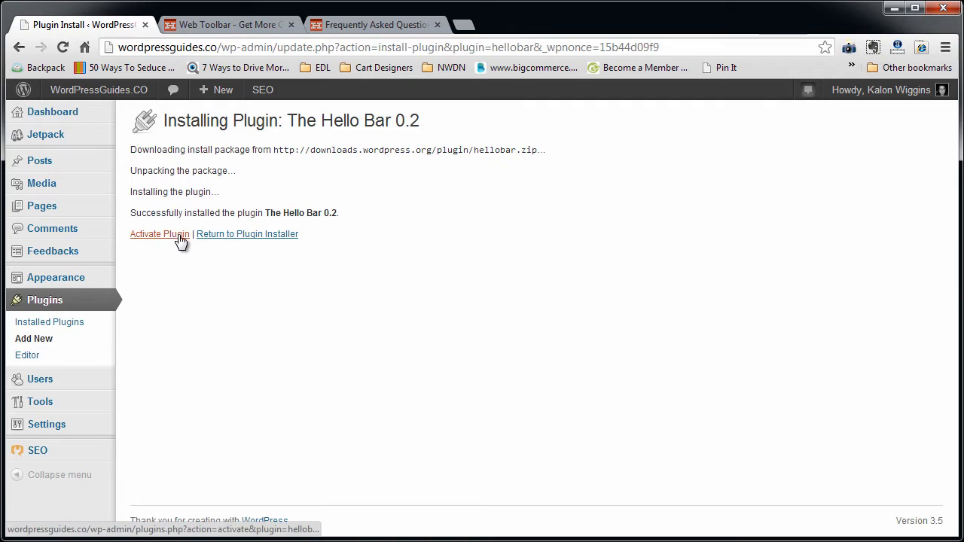
mouse_move(175, 238)
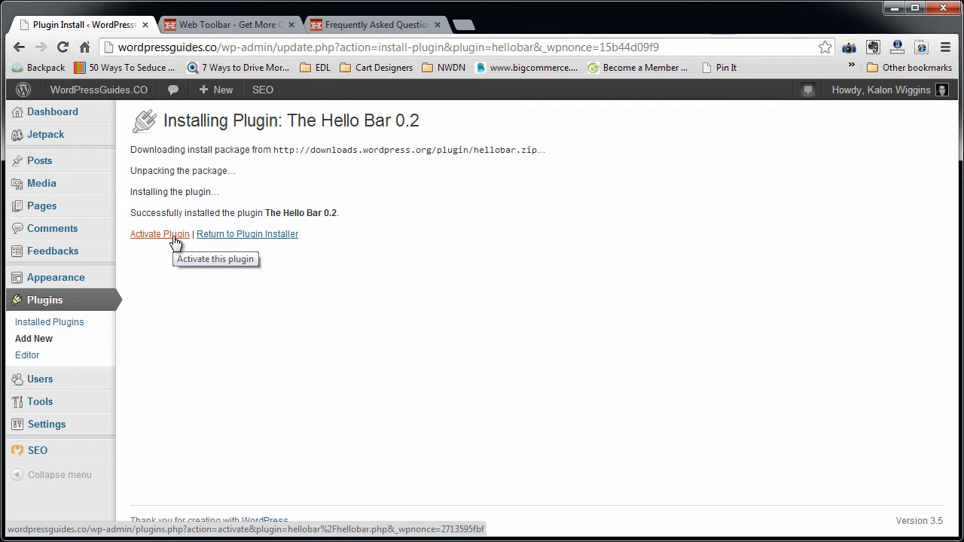
- Activate the newly installed Hello Bar plugin
click(159, 234)
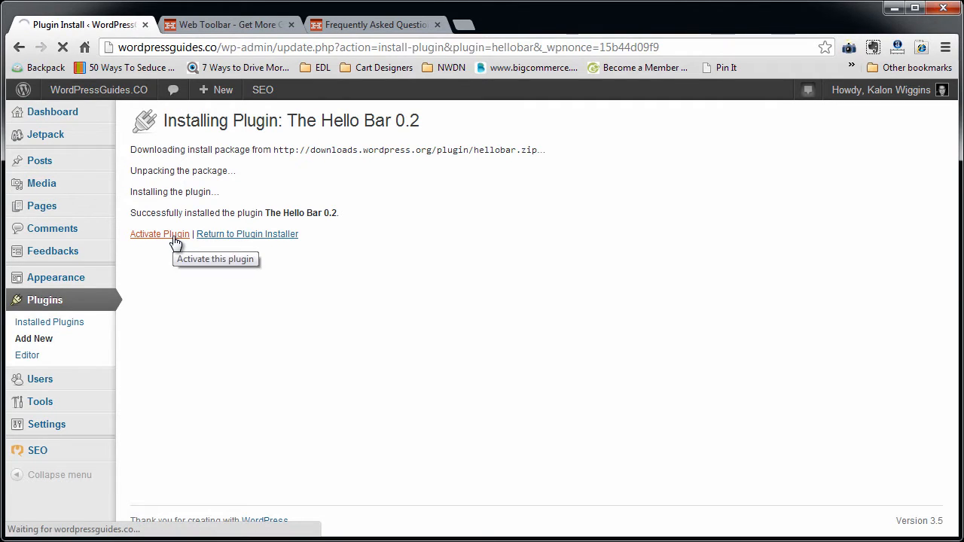
click(159, 233)
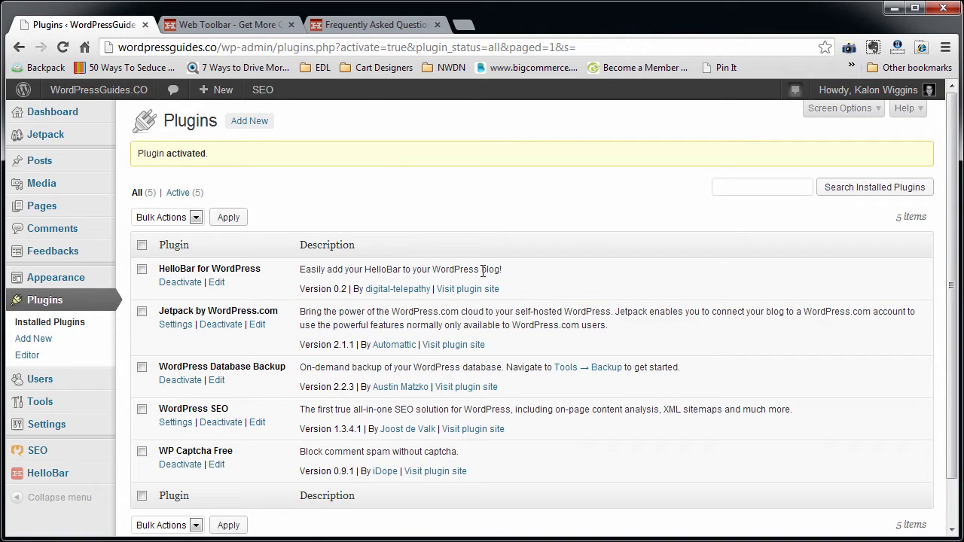
mouse_move(314, 211)
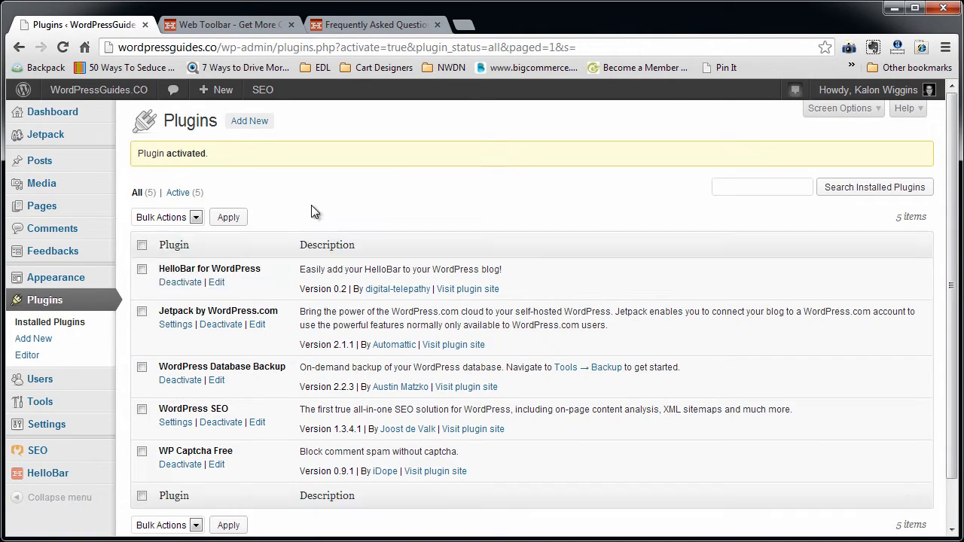
- Reach the Hello Bar for WordPress options page from the HelloBar sidebar entry
click(48, 473)
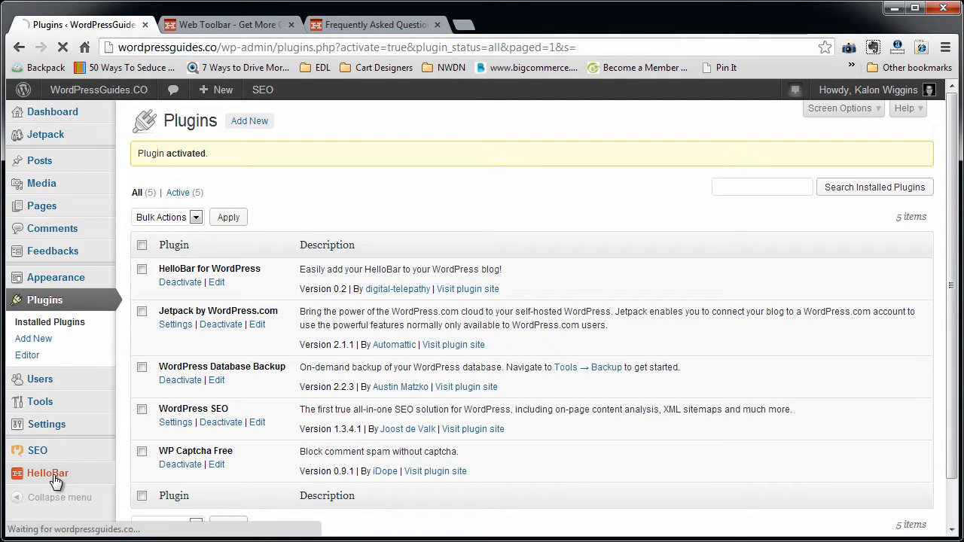
click(46, 473)
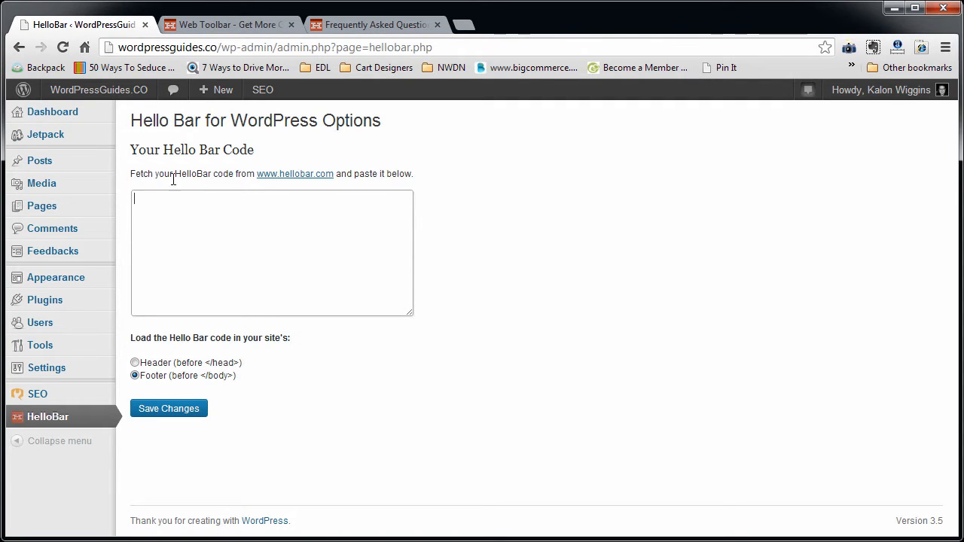
mouse_move(316, 181)
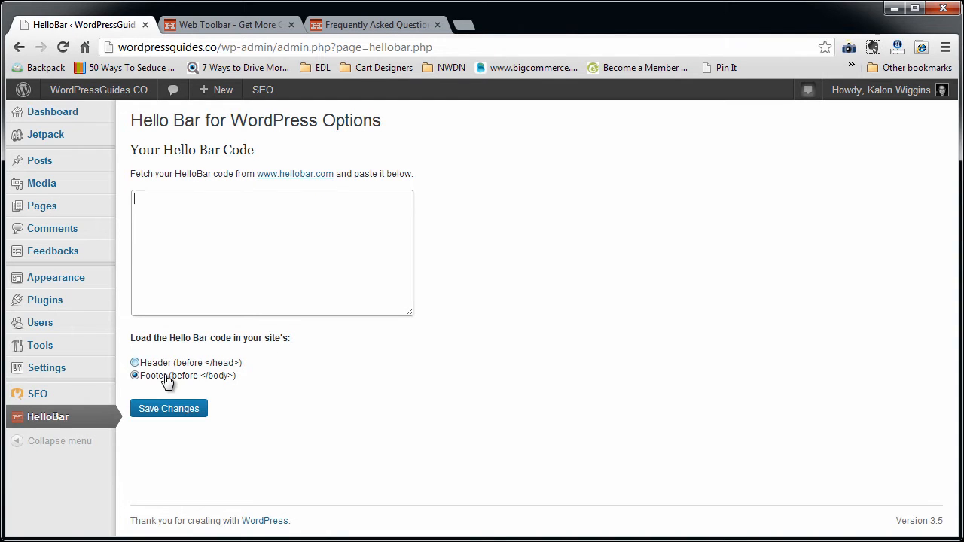
mouse_move(199, 368)
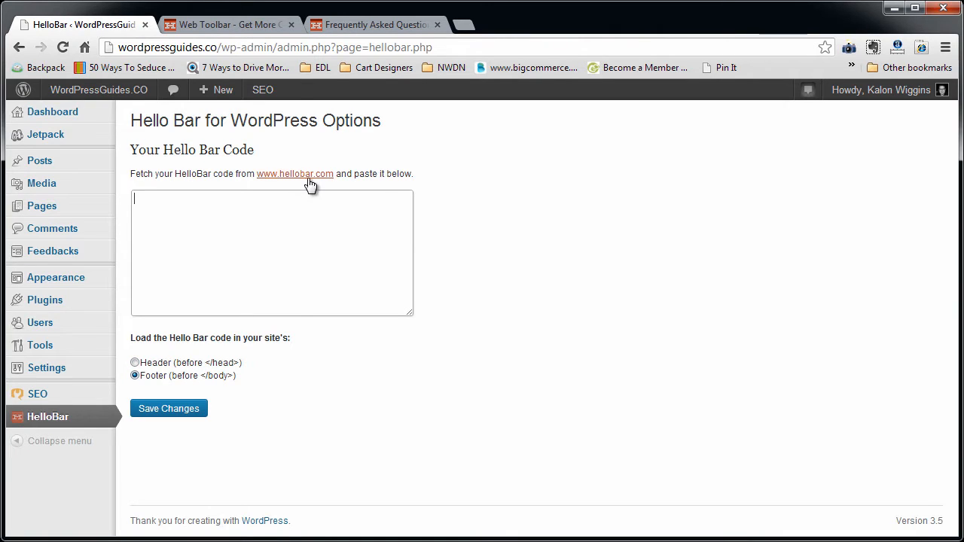
mouse_move(296, 176)
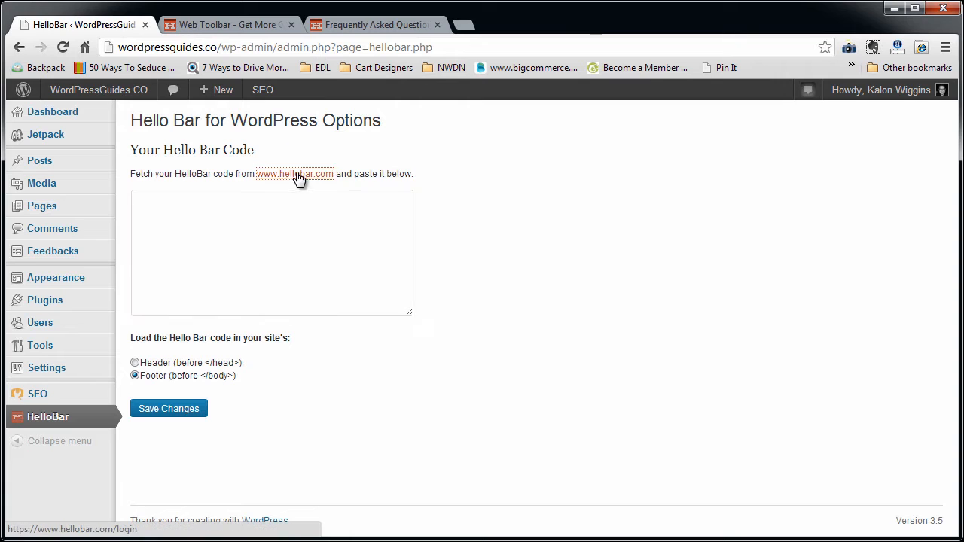
- Go to hellobar.com and start the free account signup
click(295, 174)
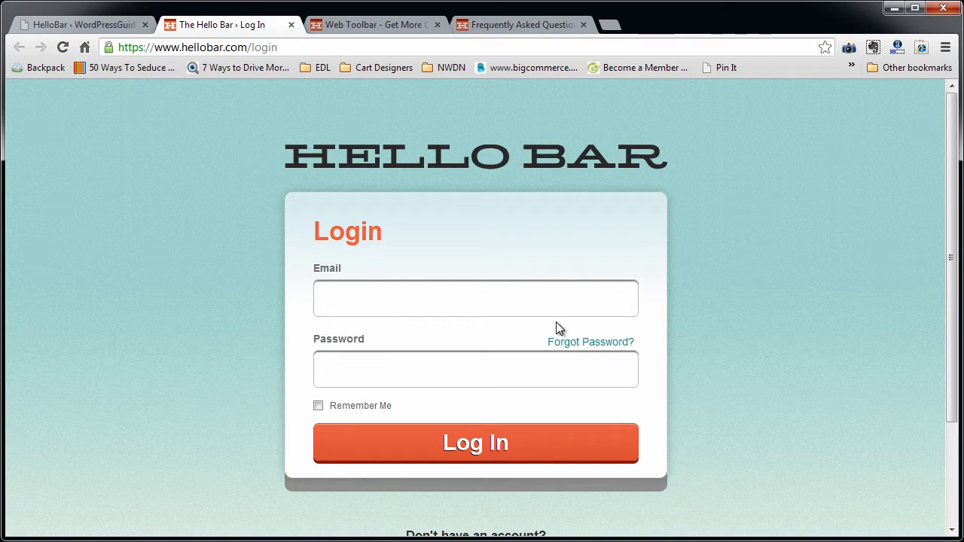
scroll(down, 3)
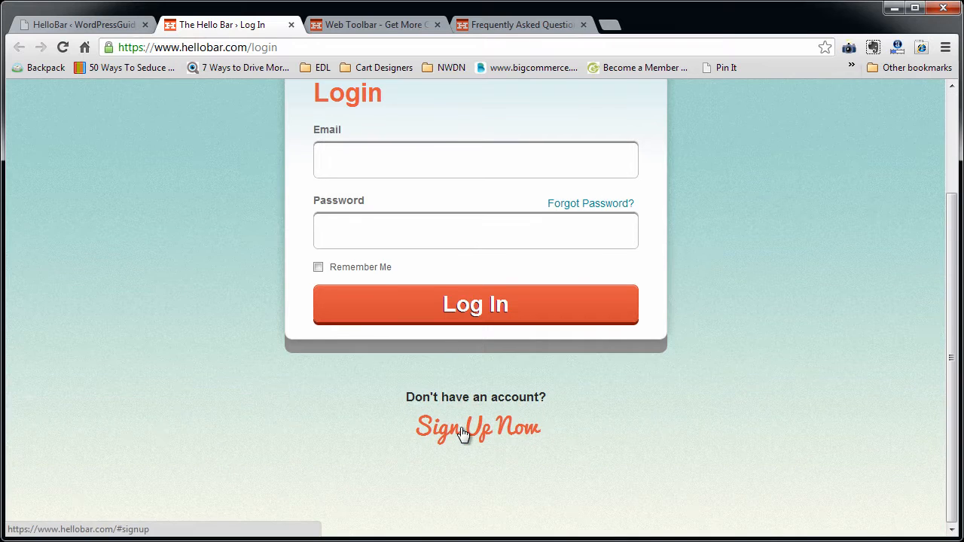
click(476, 428)
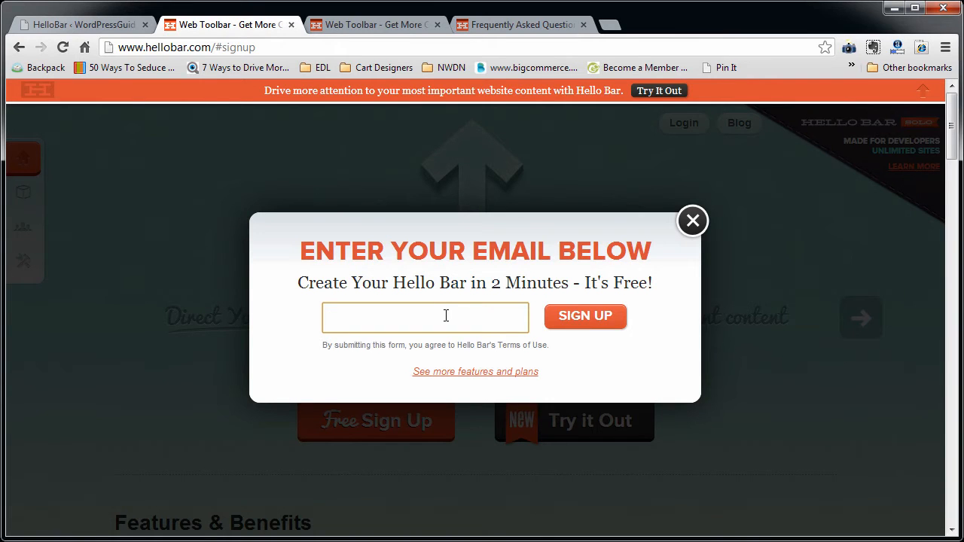
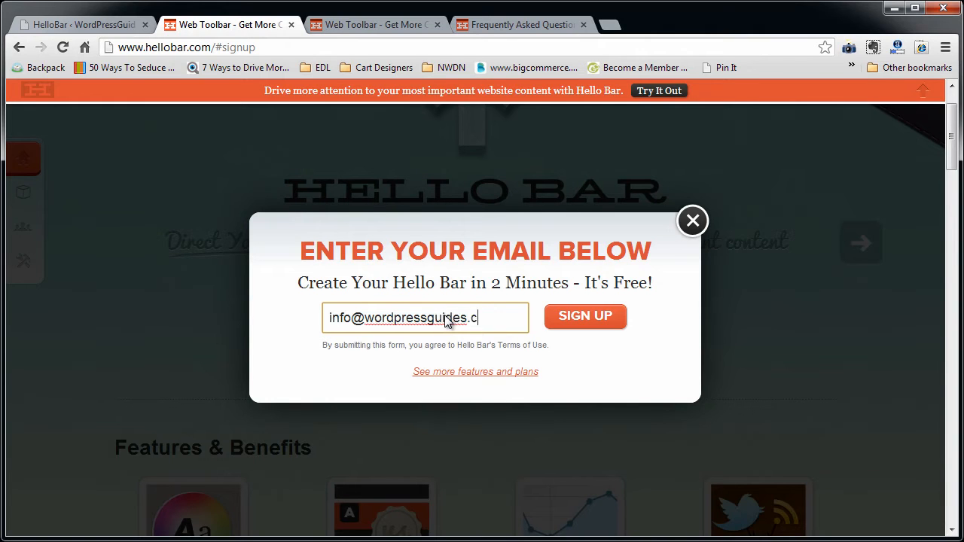
- Submit the info@ email address to create the Hello Bar account
click(584, 316)
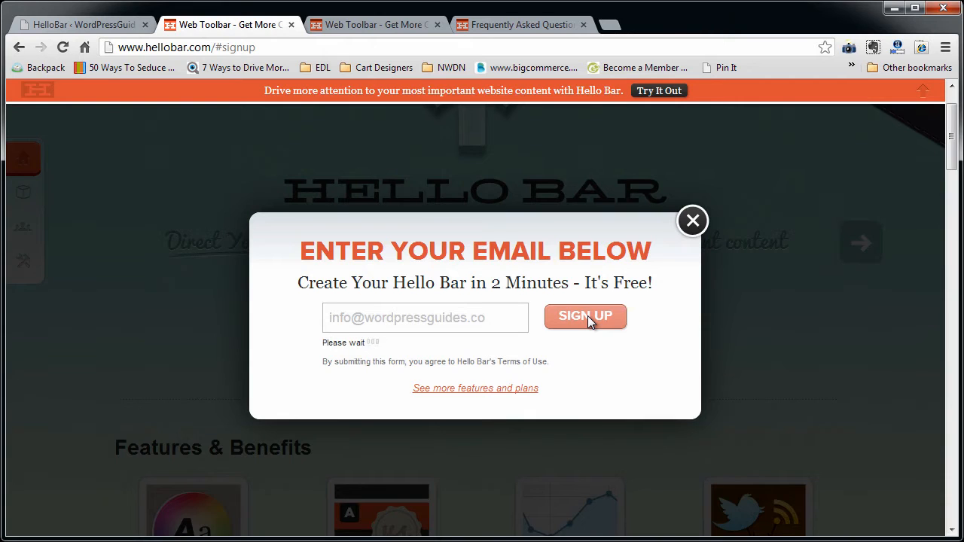
click(584, 316)
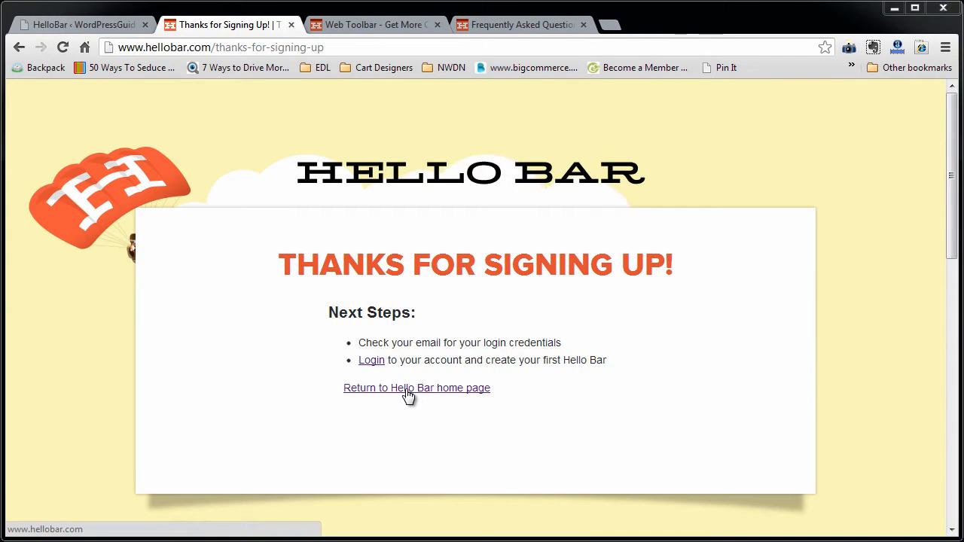
- Return to the Hello Bar home page and go to the login form
click(416, 388)
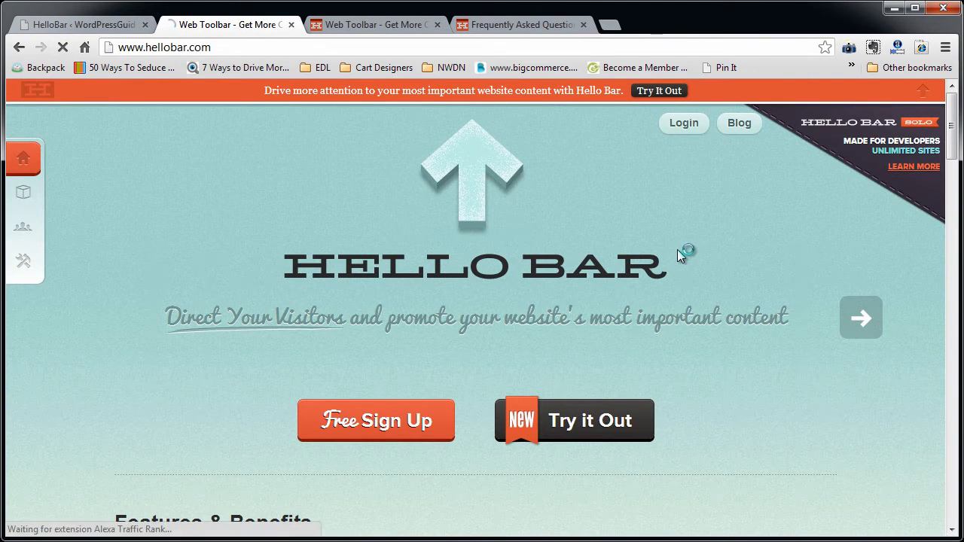
click(683, 124)
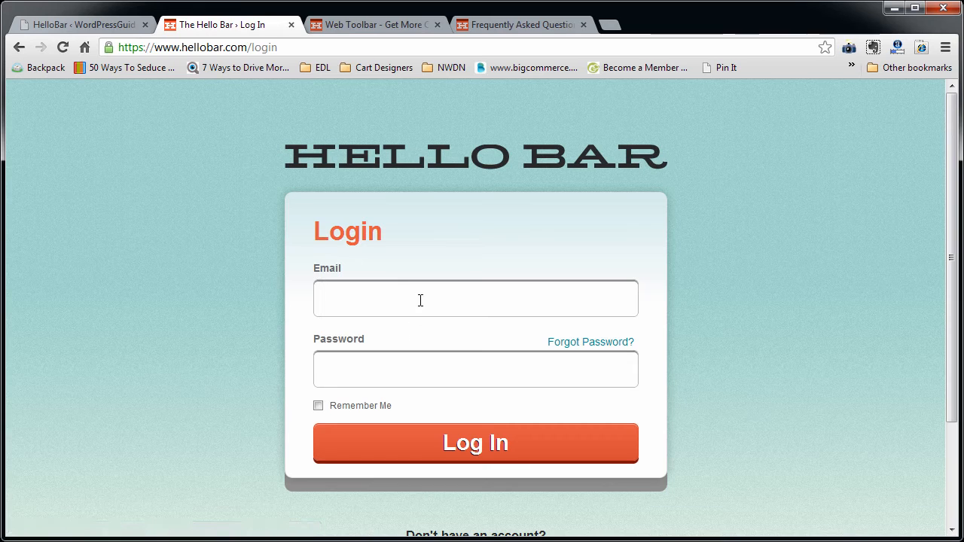
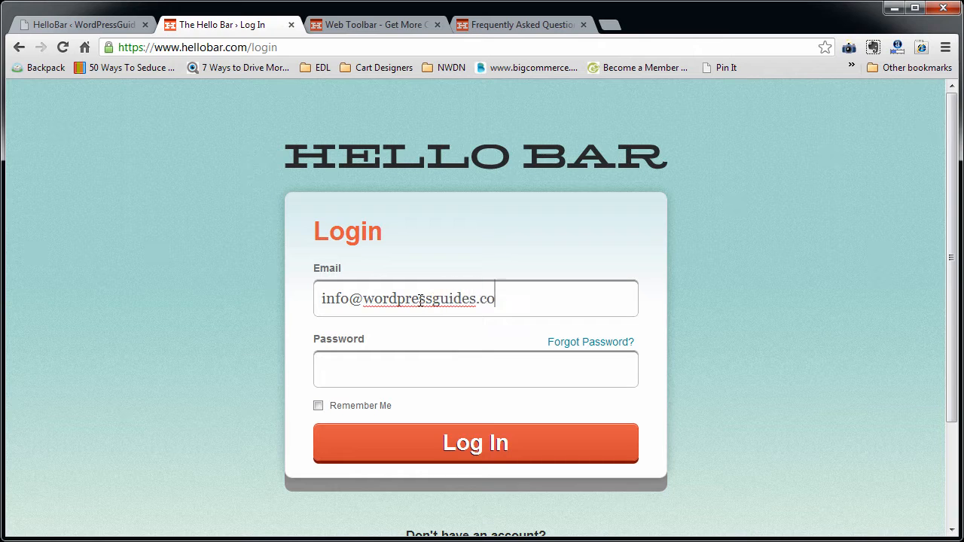
click(476, 443)
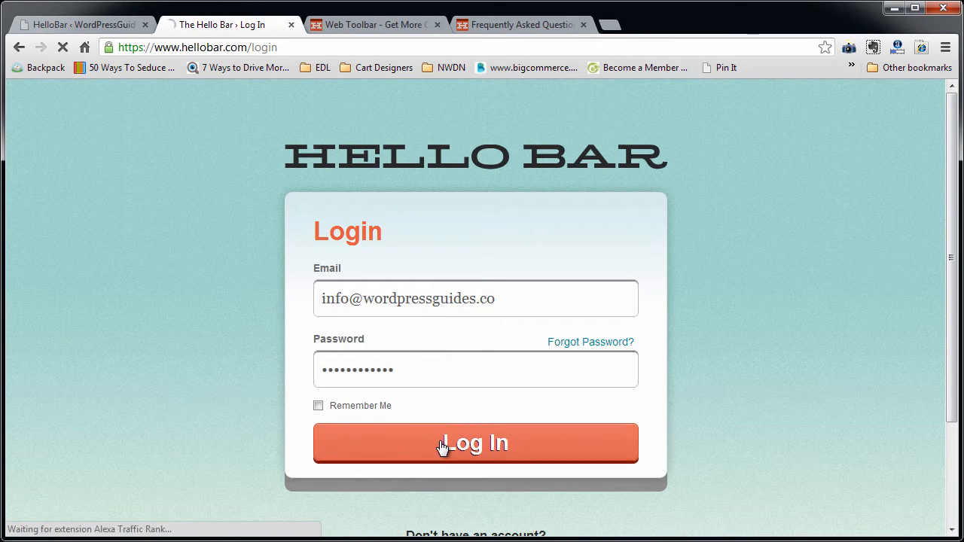
click(475, 442)
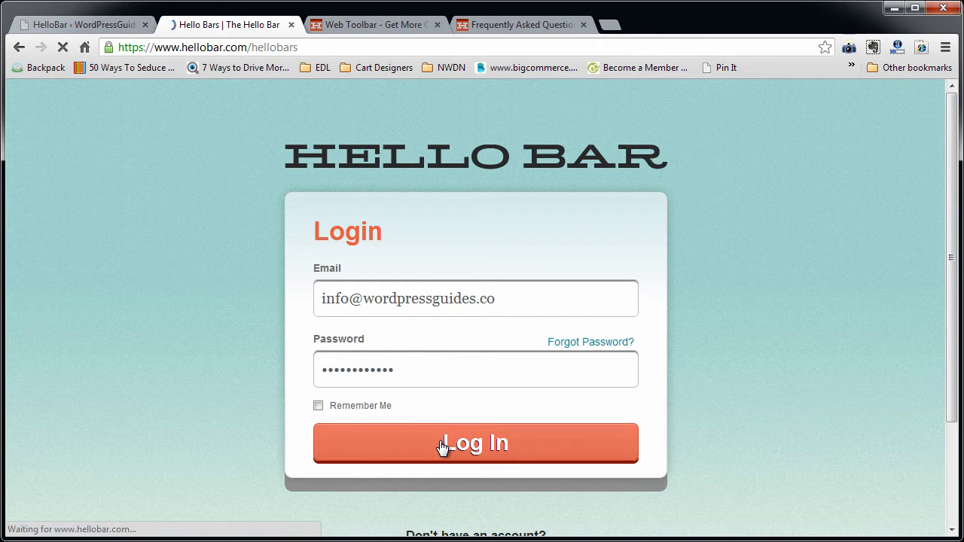
- Land on the Hello Bars dashboard showing no bars created yet
click(476, 443)
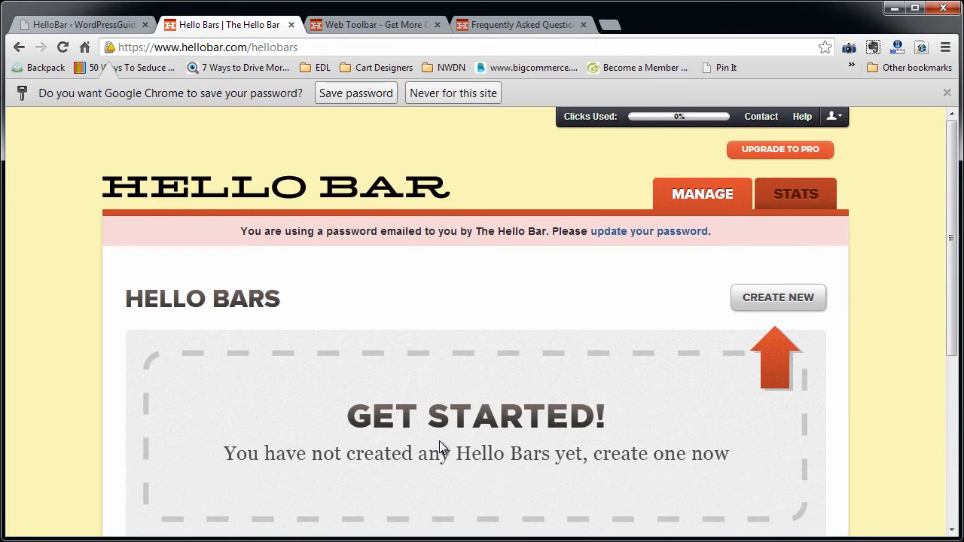
scroll(down, 3)
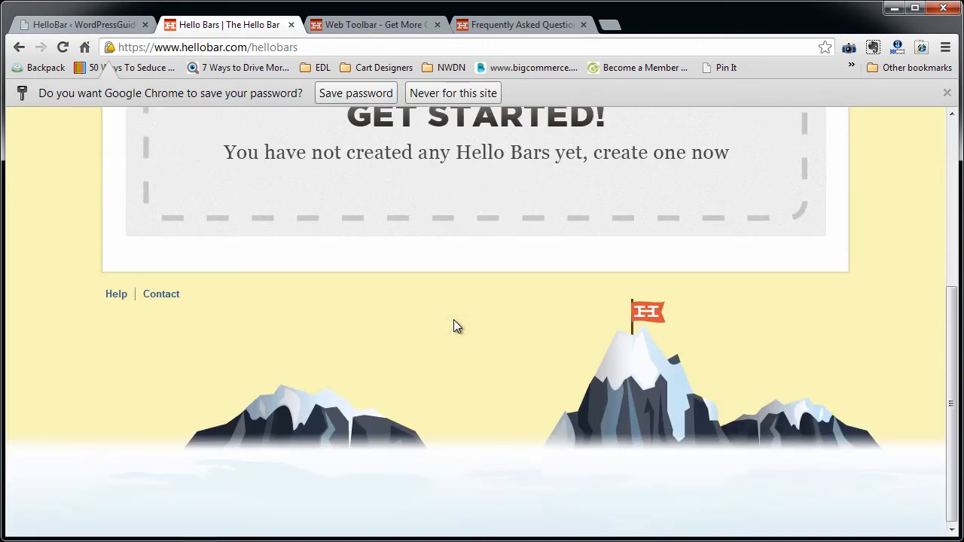
scroll(up, 3)
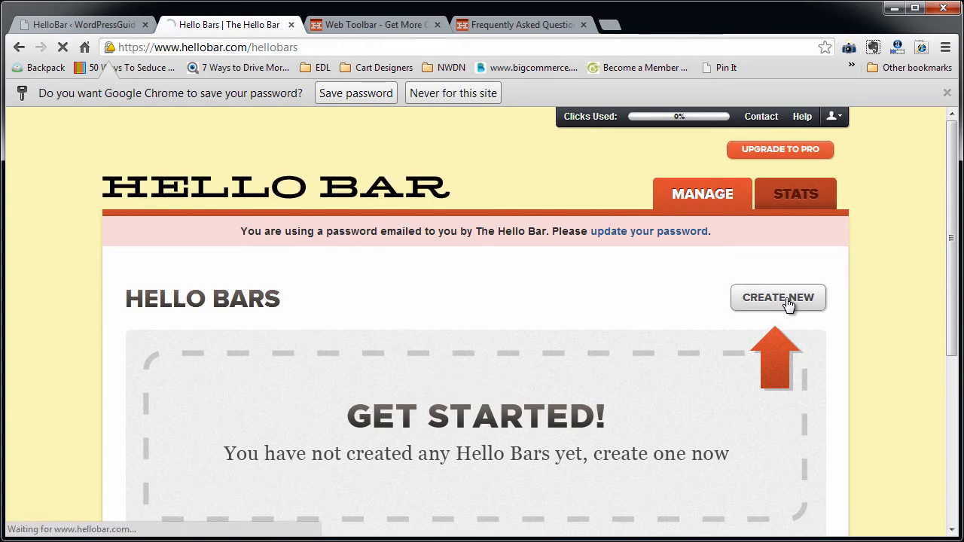
- Start a new Hello Bar named WordPress Guides Bar
click(777, 297)
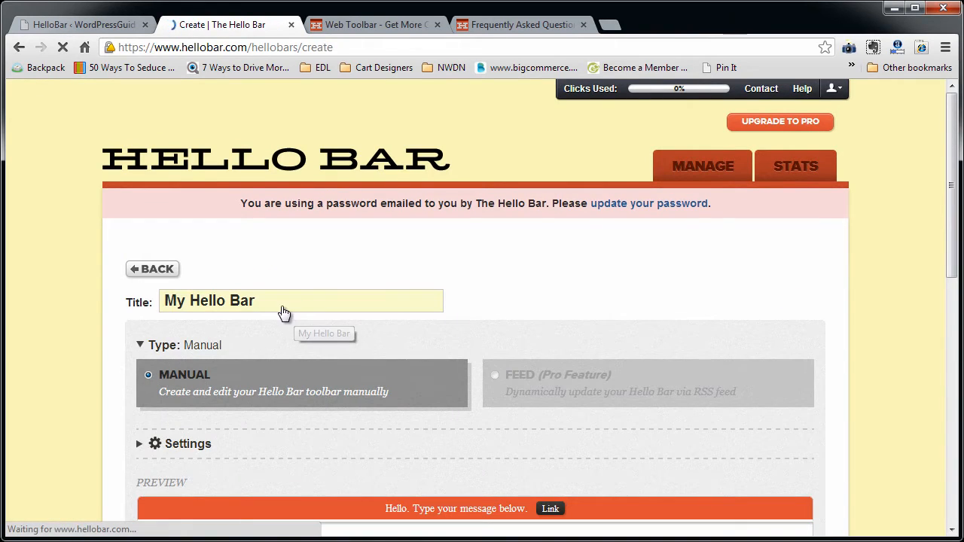
text(WordPress Guides)
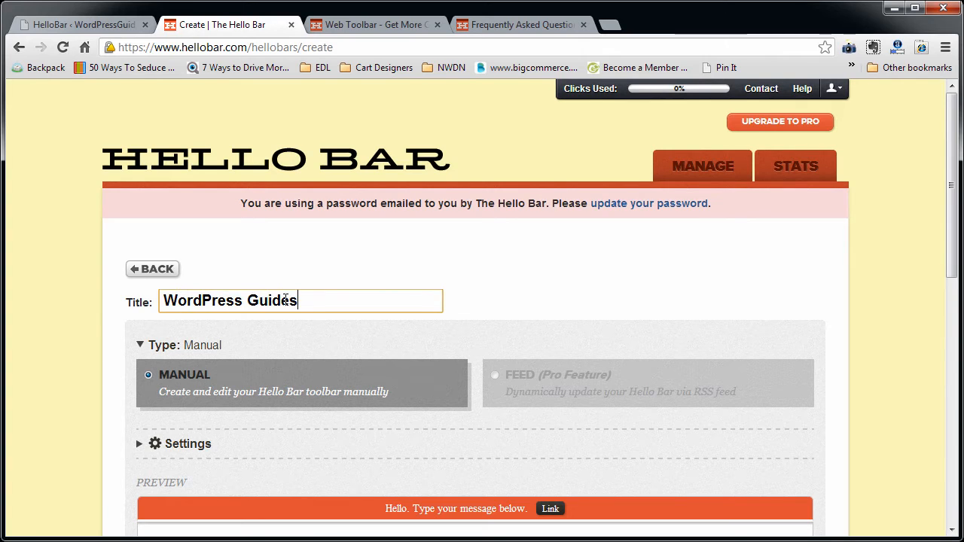
text(Bar)
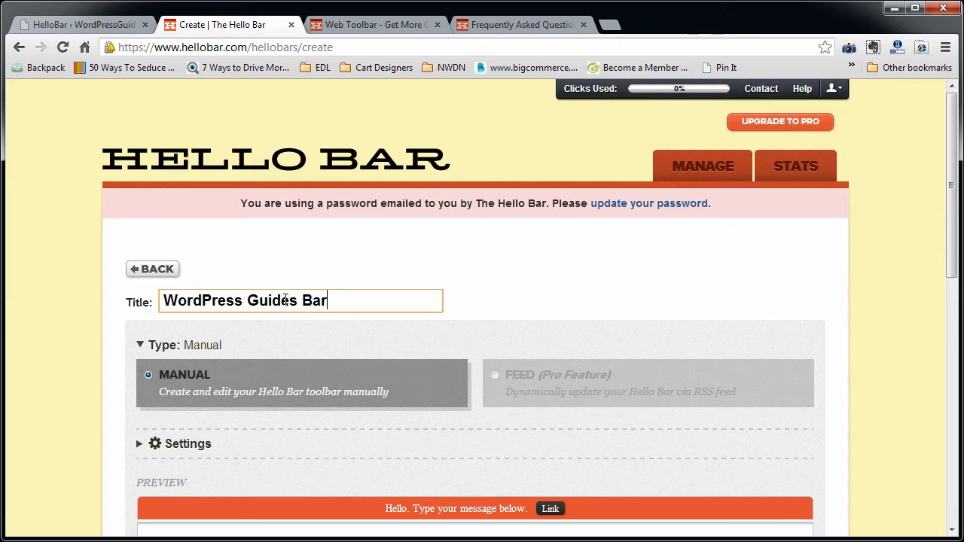
scroll(down, 3)
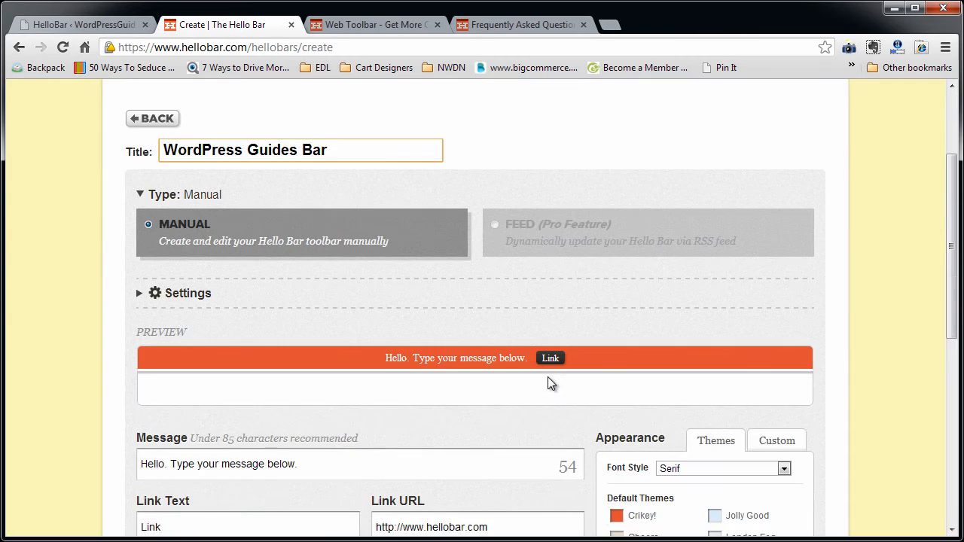
scroll(down, 3)
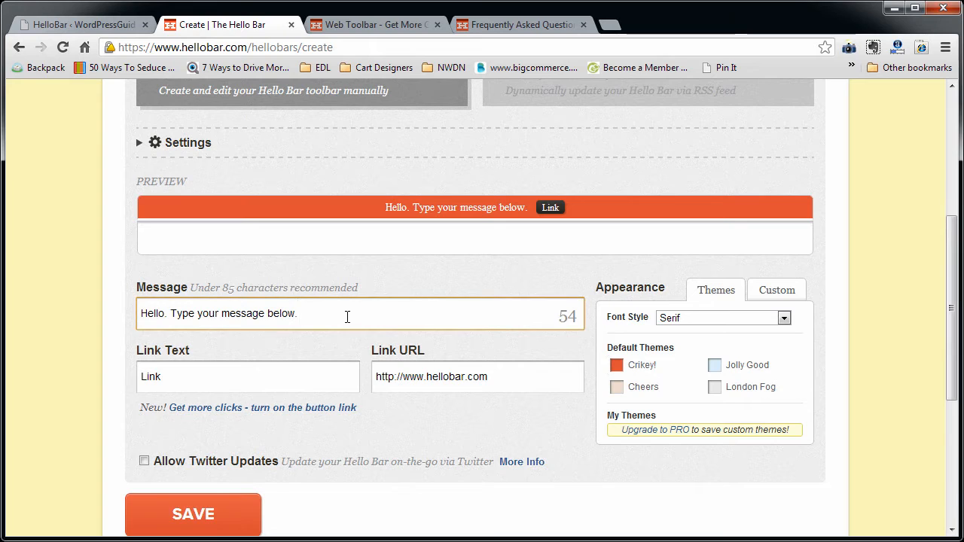
- Replace the default message with the free guide text and CLICK HERE link text
triple_click(218, 313)
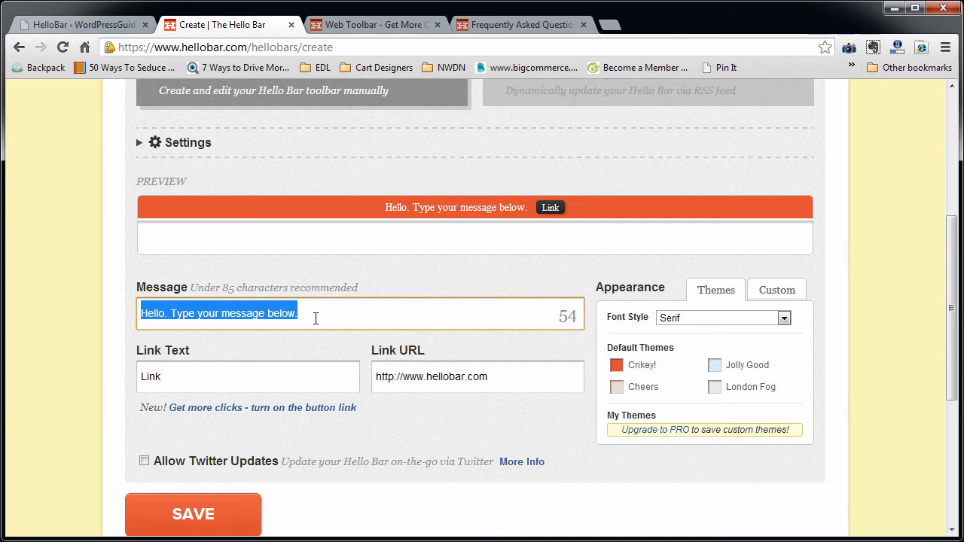
text(Sign)
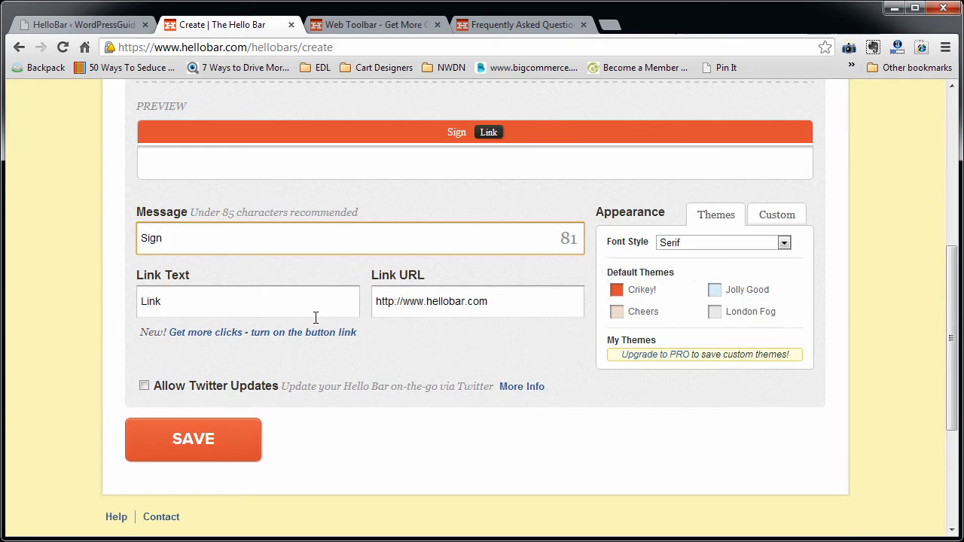
text(Get our Free Guide, How to Make Money with your WordPress Site!)
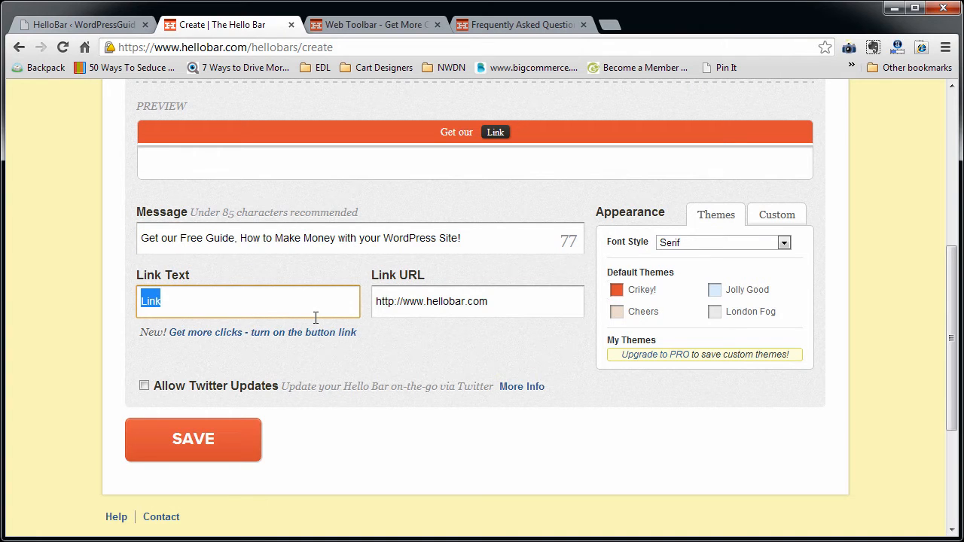
mouse_move(286, 327)
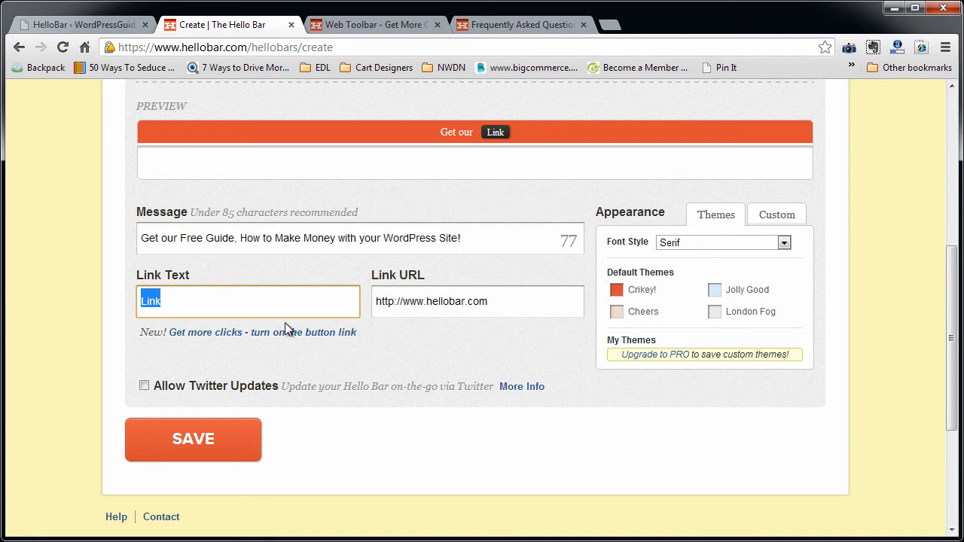
mouse_move(82, 304)
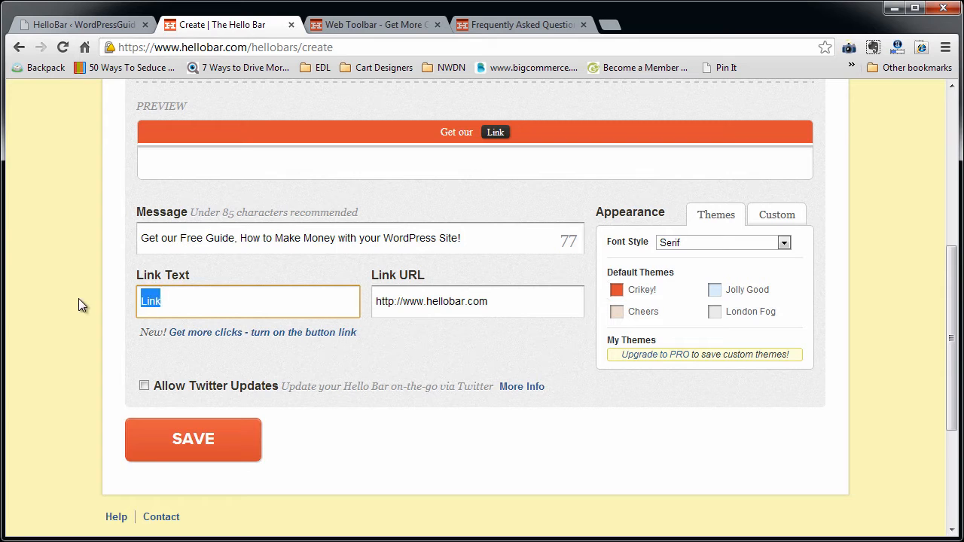
text(CLICK)
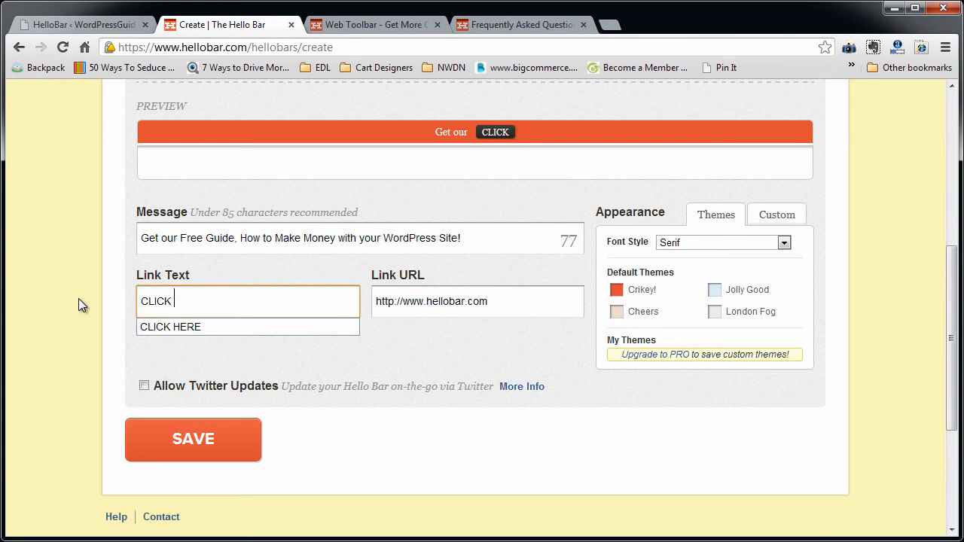
text(HERE)
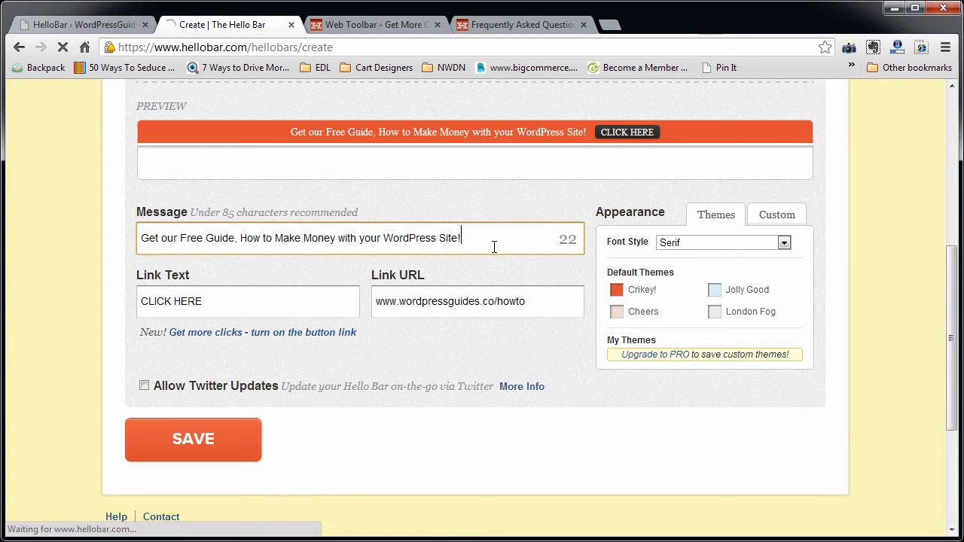
- Save the WordPress Guides Bar, copy its embed code and close the Embed Your Code dialog
click(193, 439)
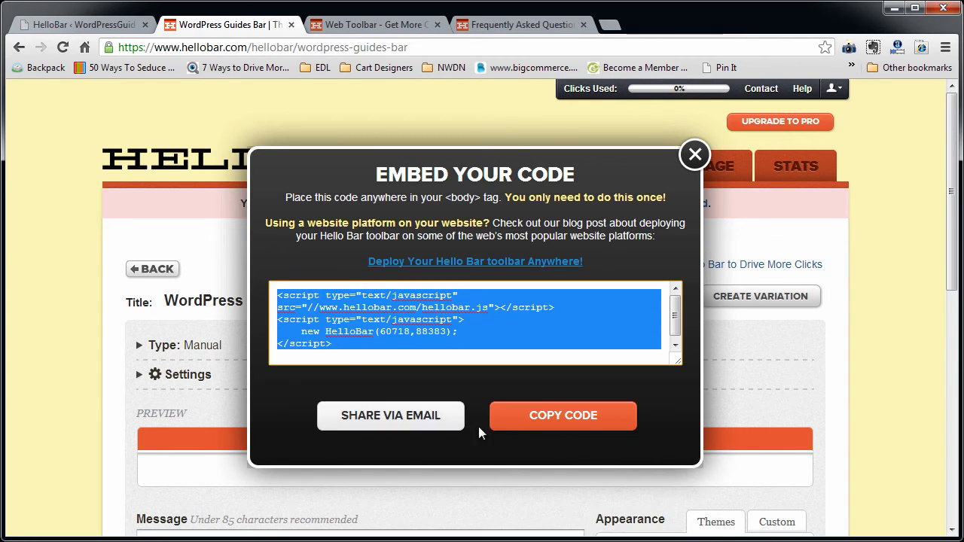
click(563, 416)
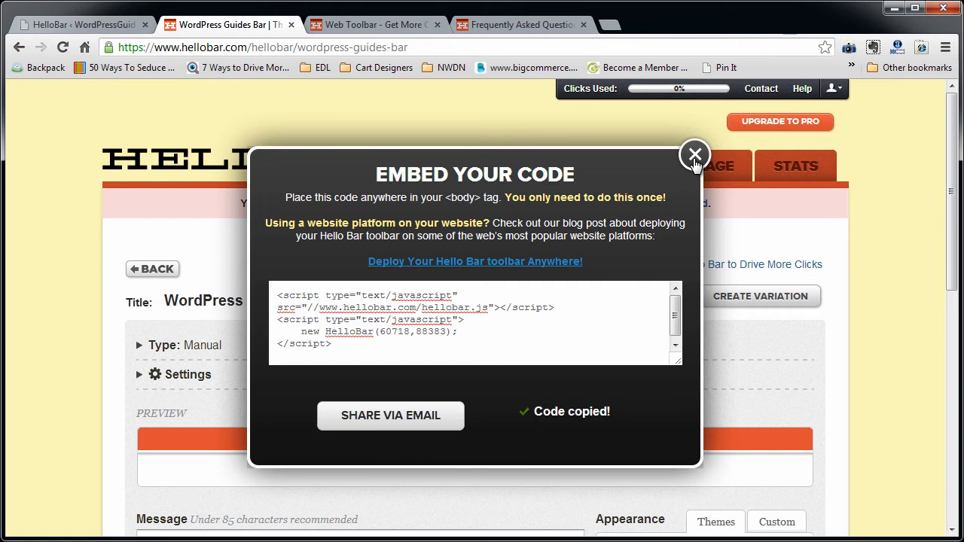
click(696, 154)
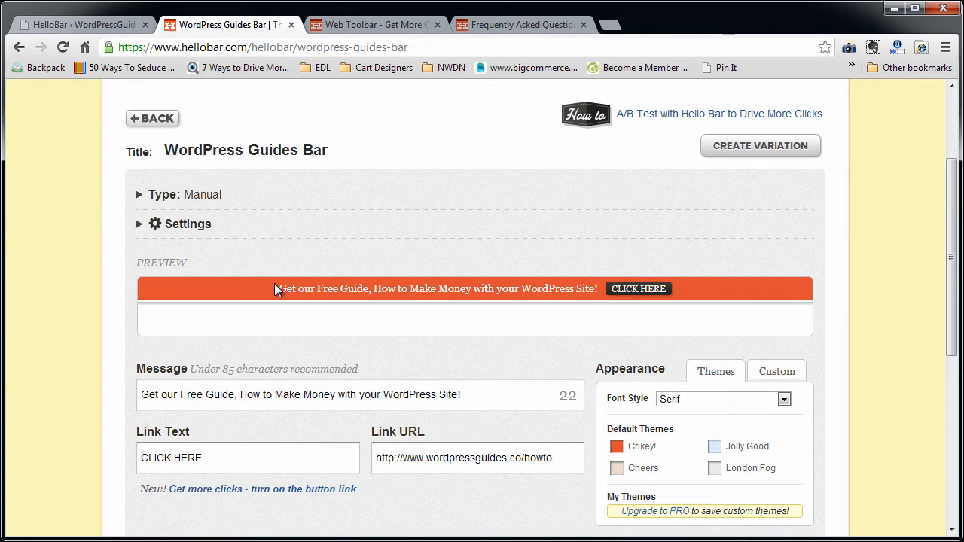
mouse_move(608, 292)
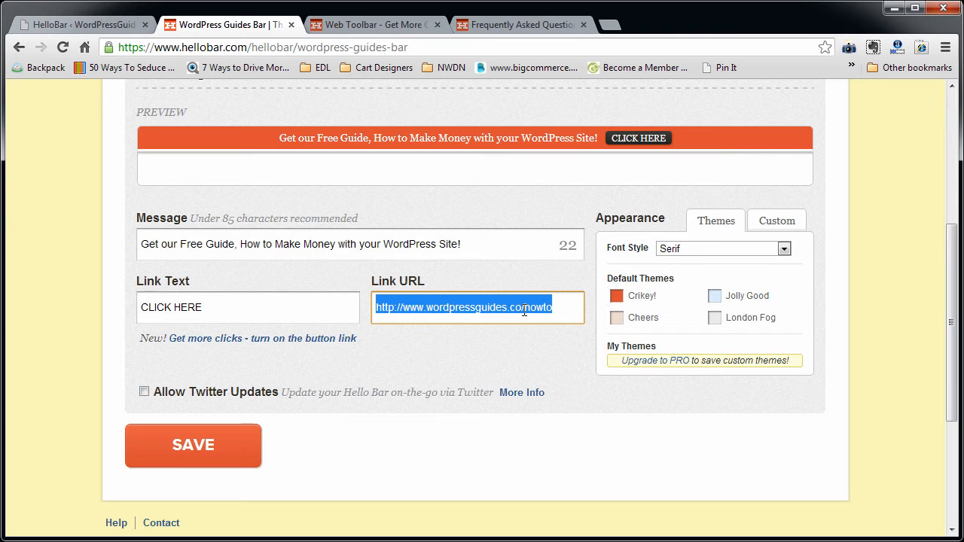
click(617, 316)
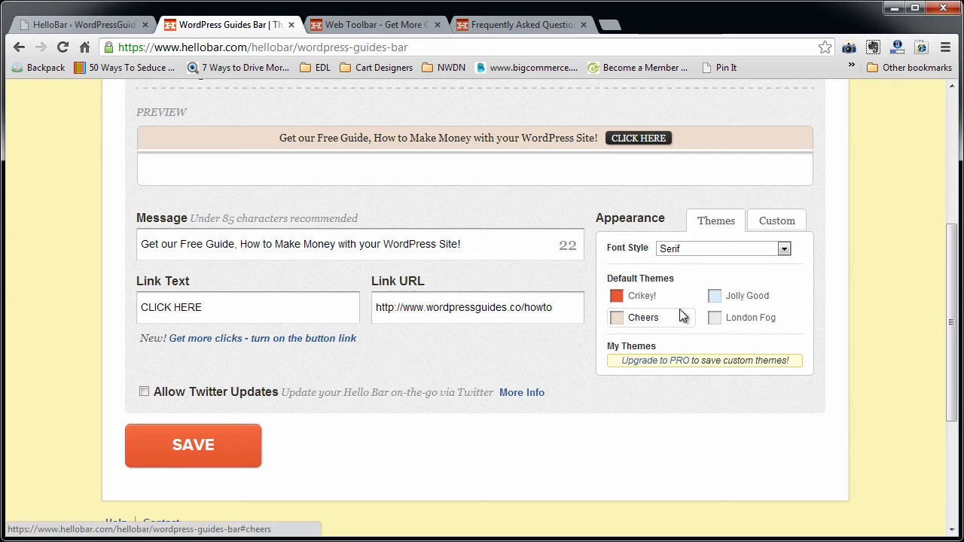
click(641, 296)
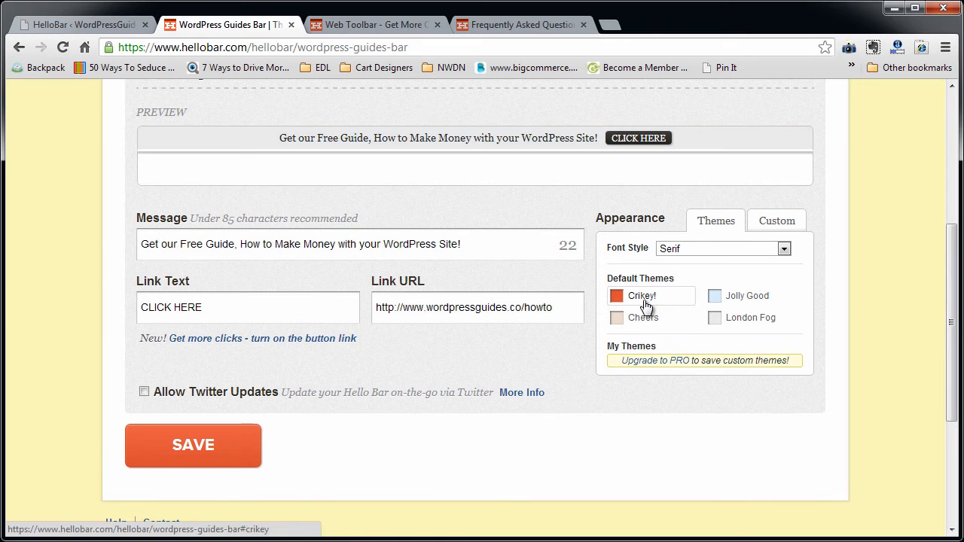
click(777, 219)
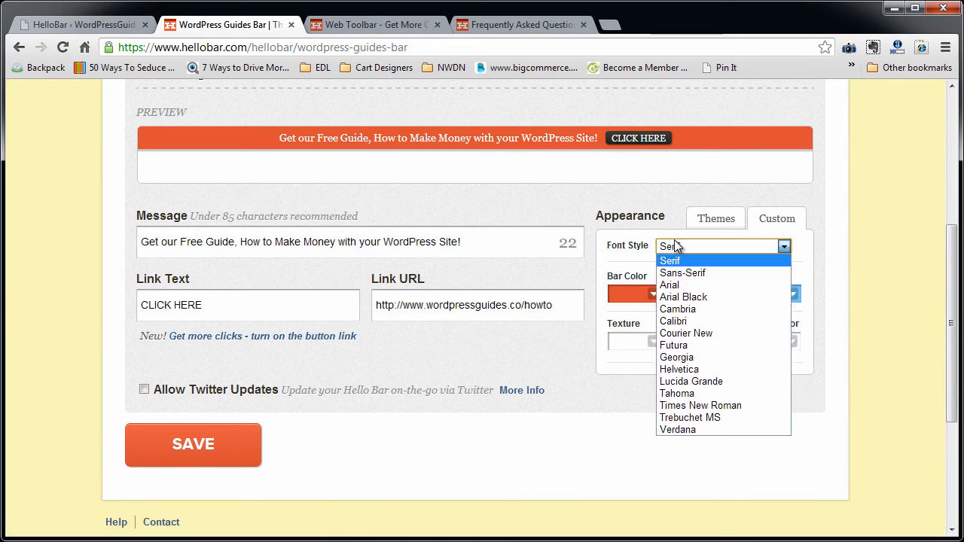
click(669, 261)
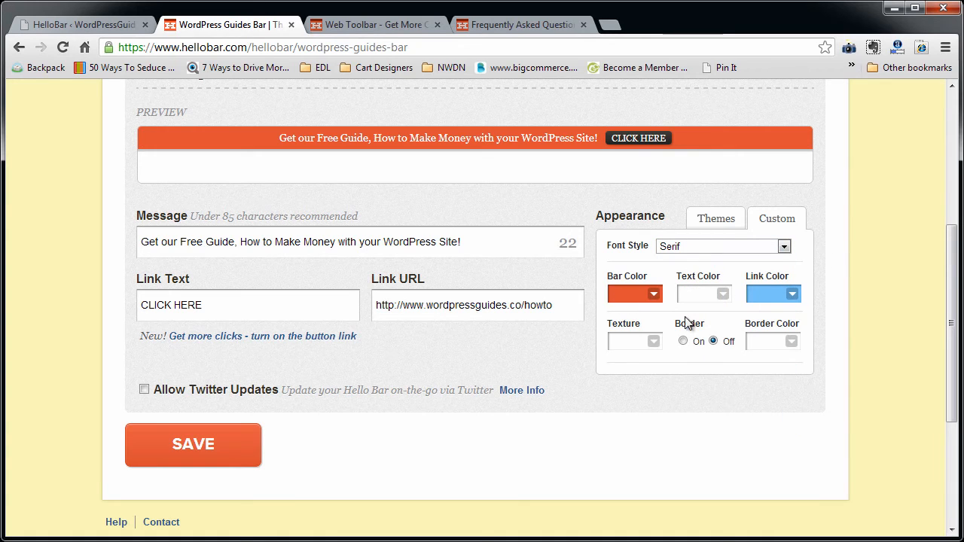
click(715, 218)
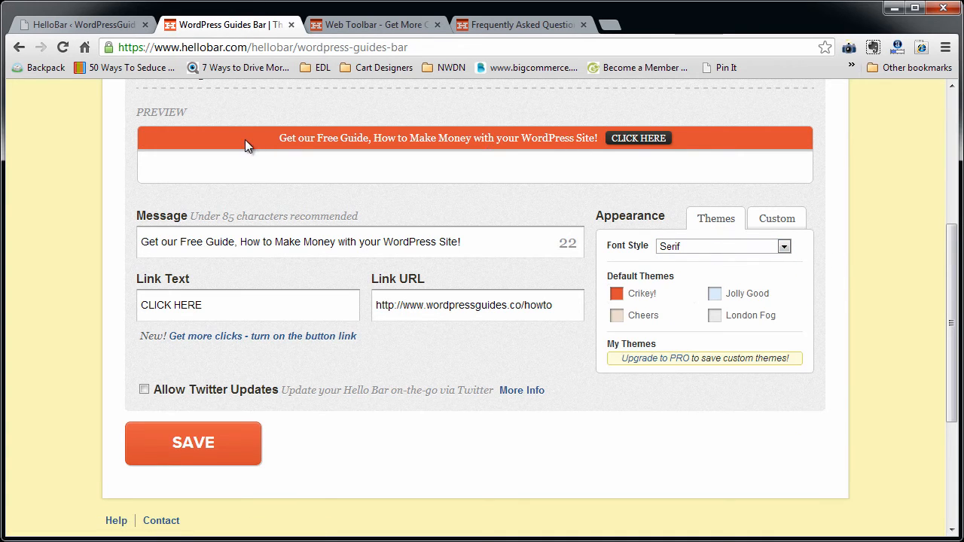
mouse_move(220, 458)
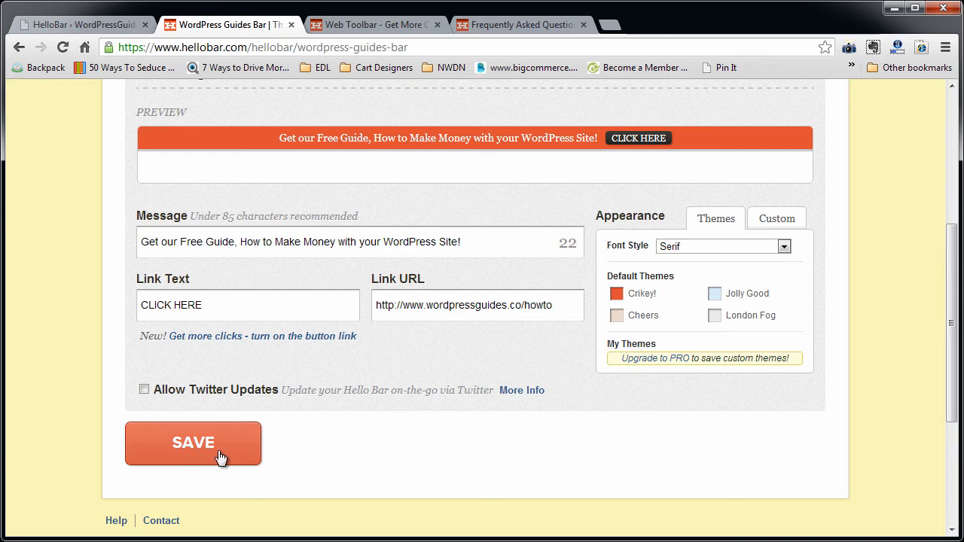
- Save the WordPress Guides Bar changes until the saved notice appears
click(193, 443)
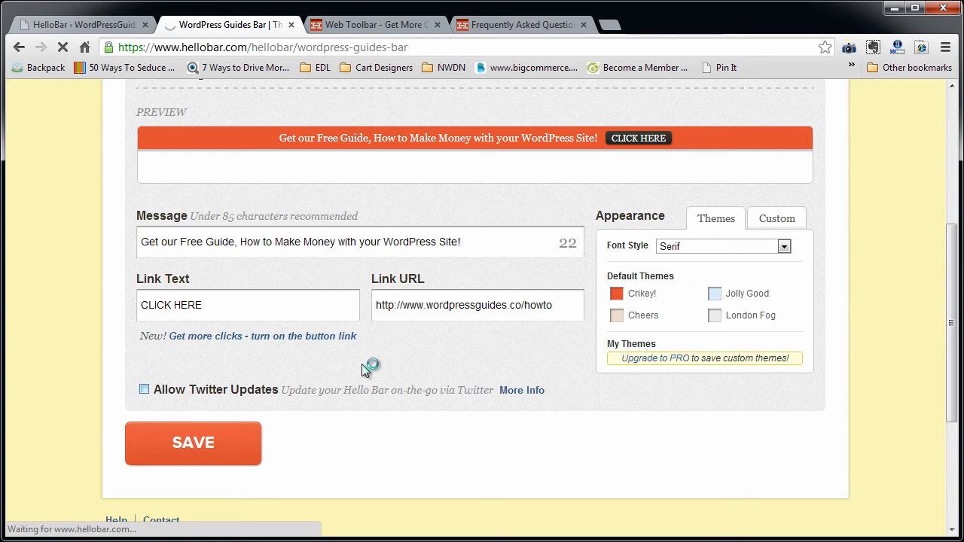
click(193, 443)
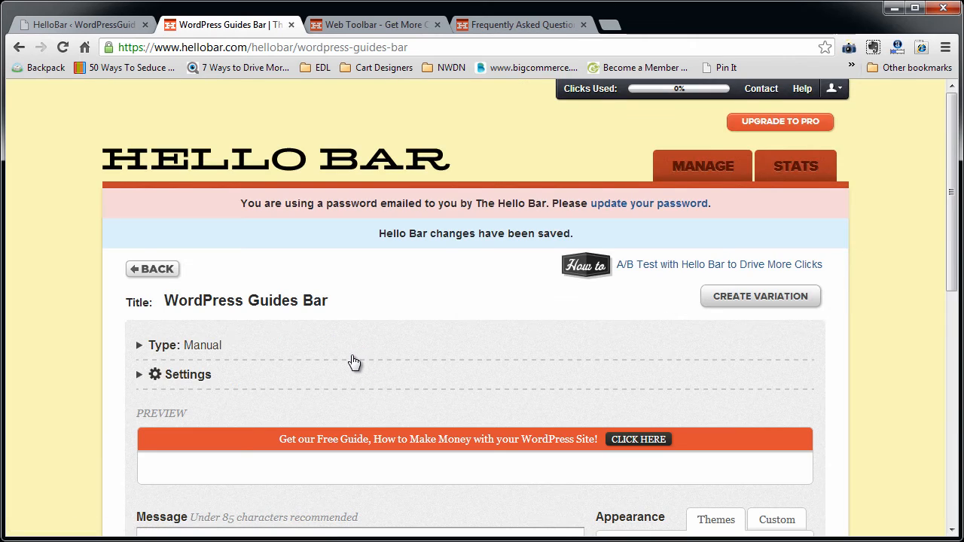
mouse_move(571, 208)
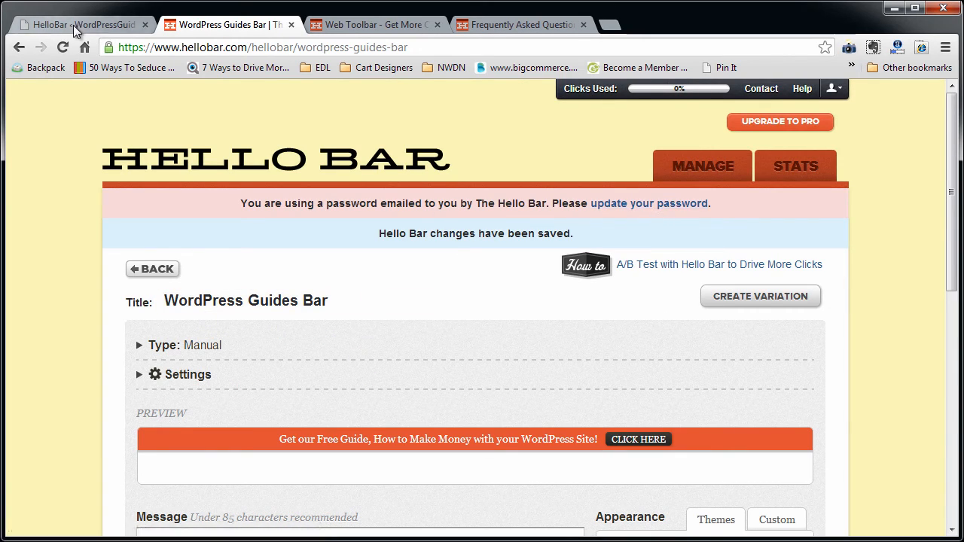
- Paste the embed code into the WordPress Hello Bar code box with Footer placement and save changes
click(75, 24)
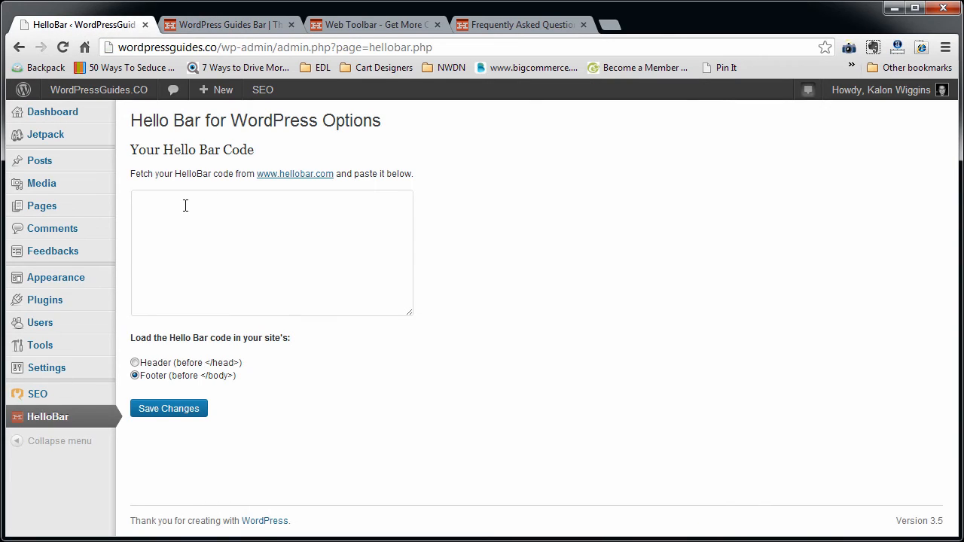
right_click(183, 205)
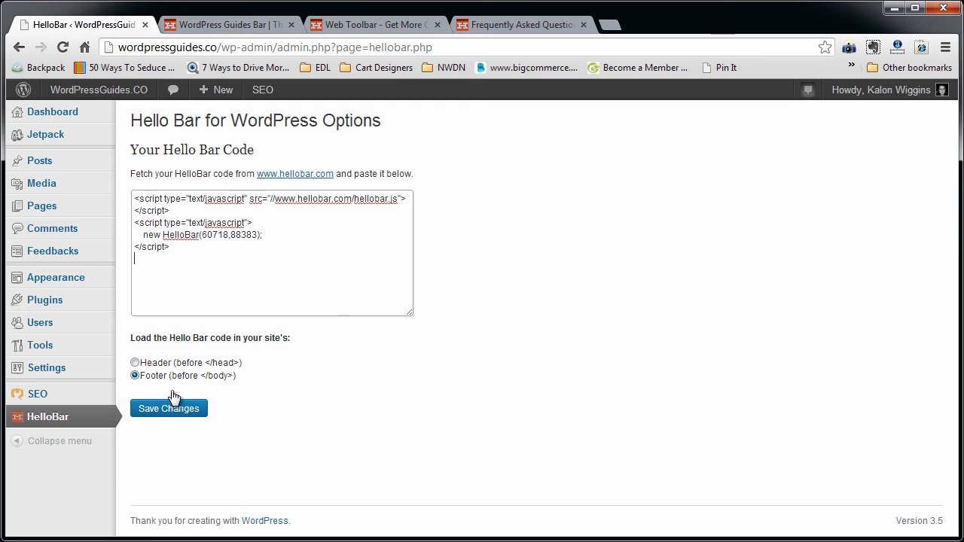
click(168, 408)
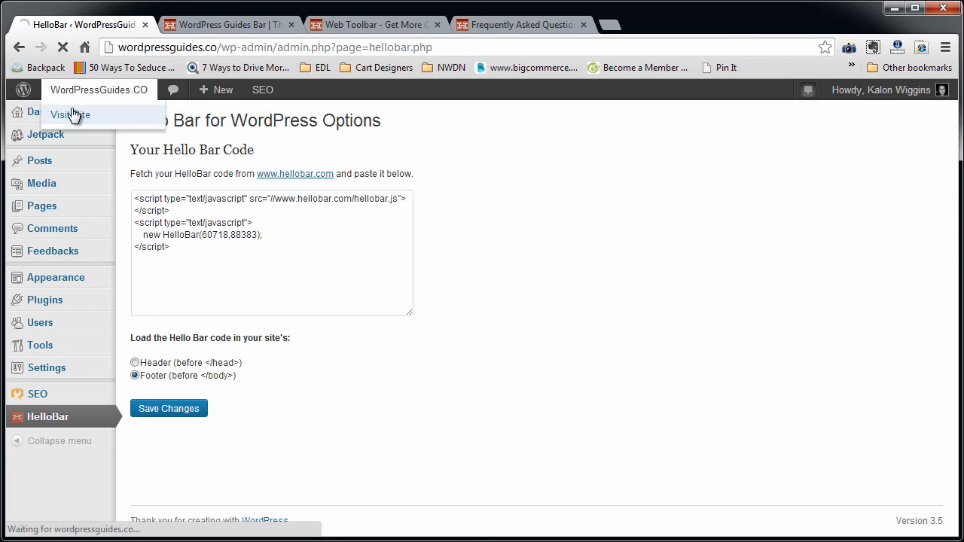
- Visit the live site and log out, revealing the orange free-guide Hello Bar atop the login page
click(66, 115)
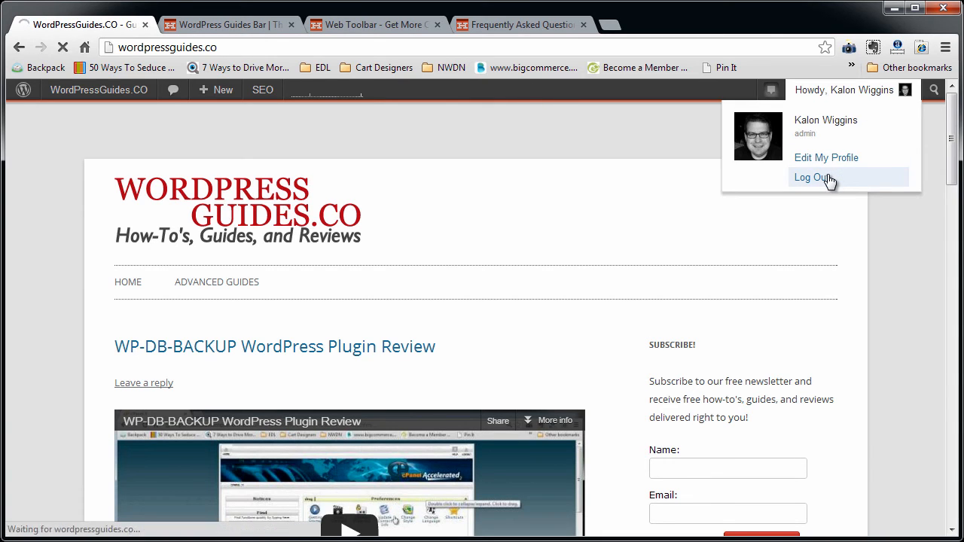
click(812, 178)
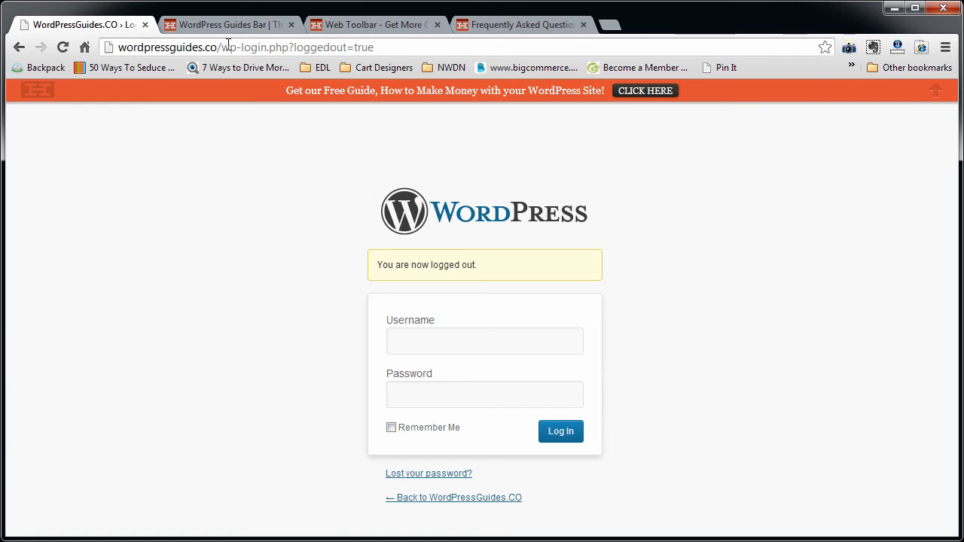